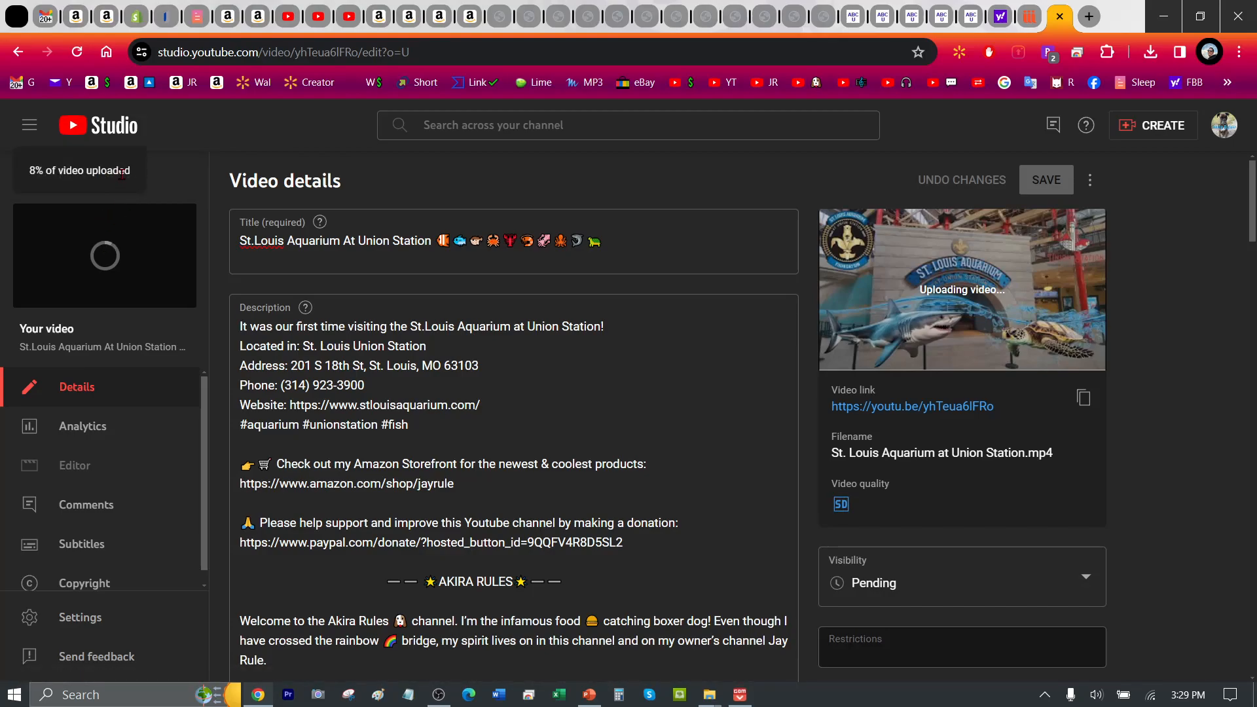
pyautogui.moveTo(124, 235)
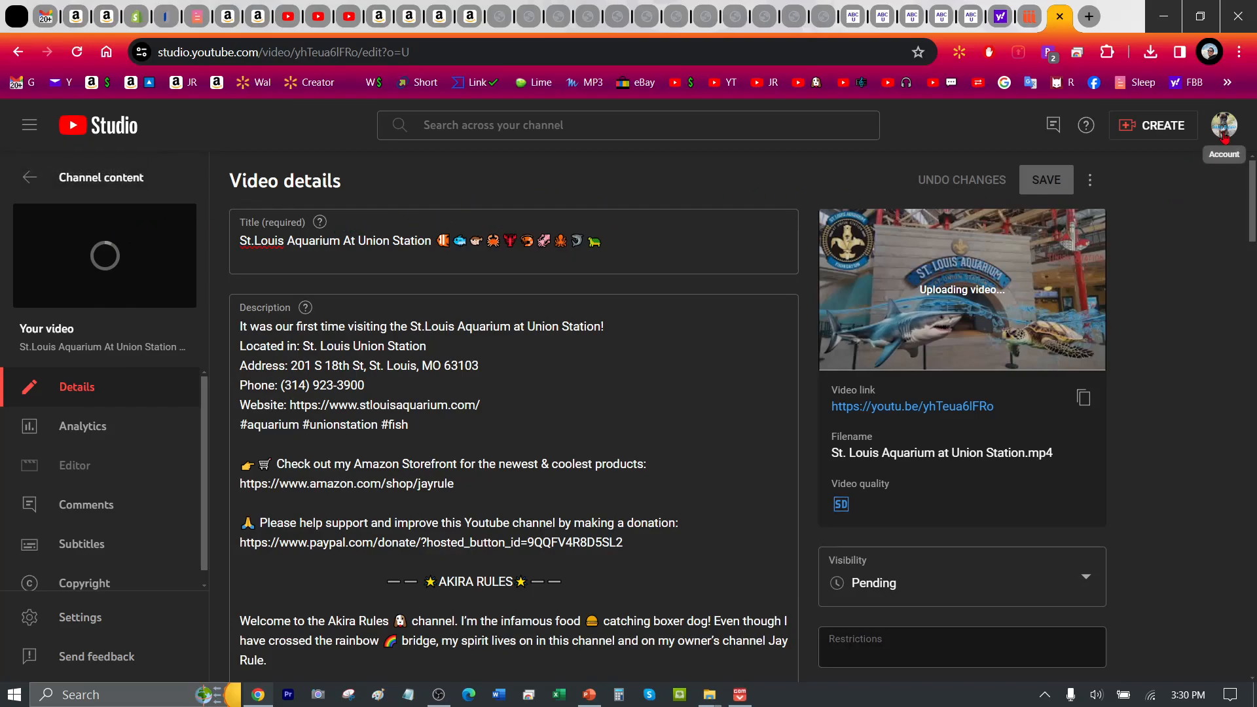
# Bring up the Switch account channel list from the profile menu, triggering the Leave site? warning.
pyautogui.click(1224, 124)
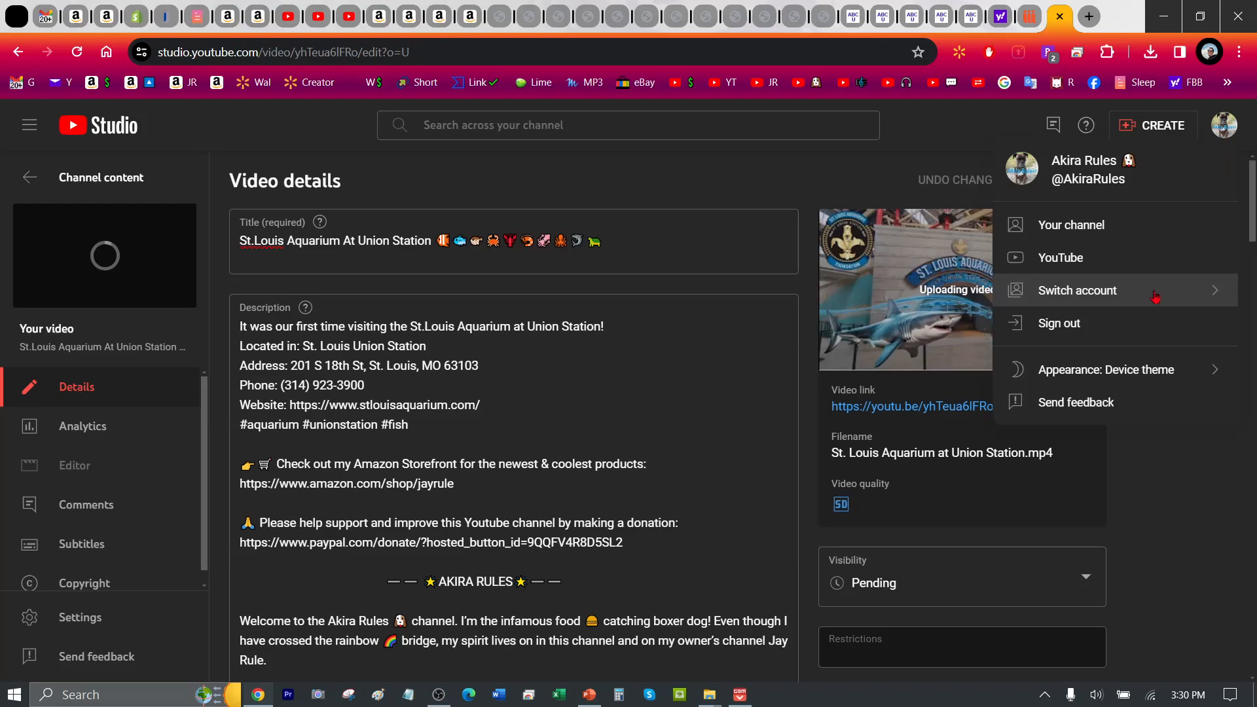
pyautogui.click(1079, 290)
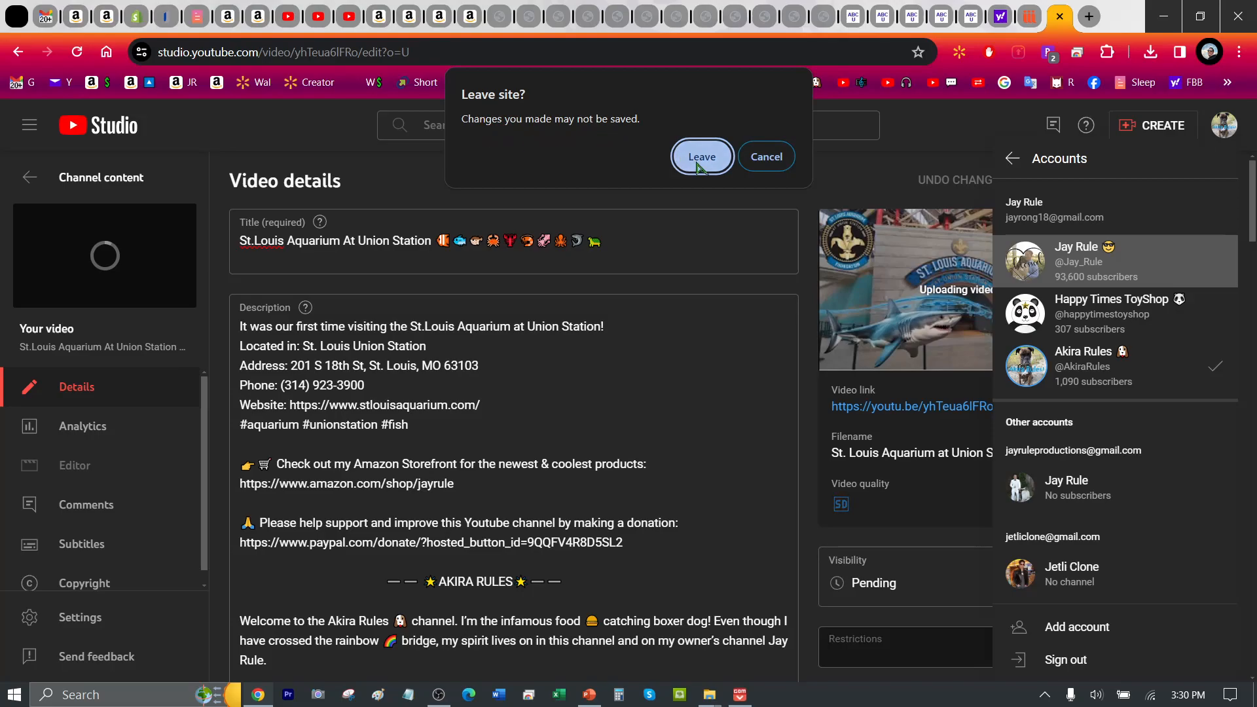
# Leave the video page for the Jay Rule channel dashboard and reopen the account options.
pyautogui.click(702, 157)
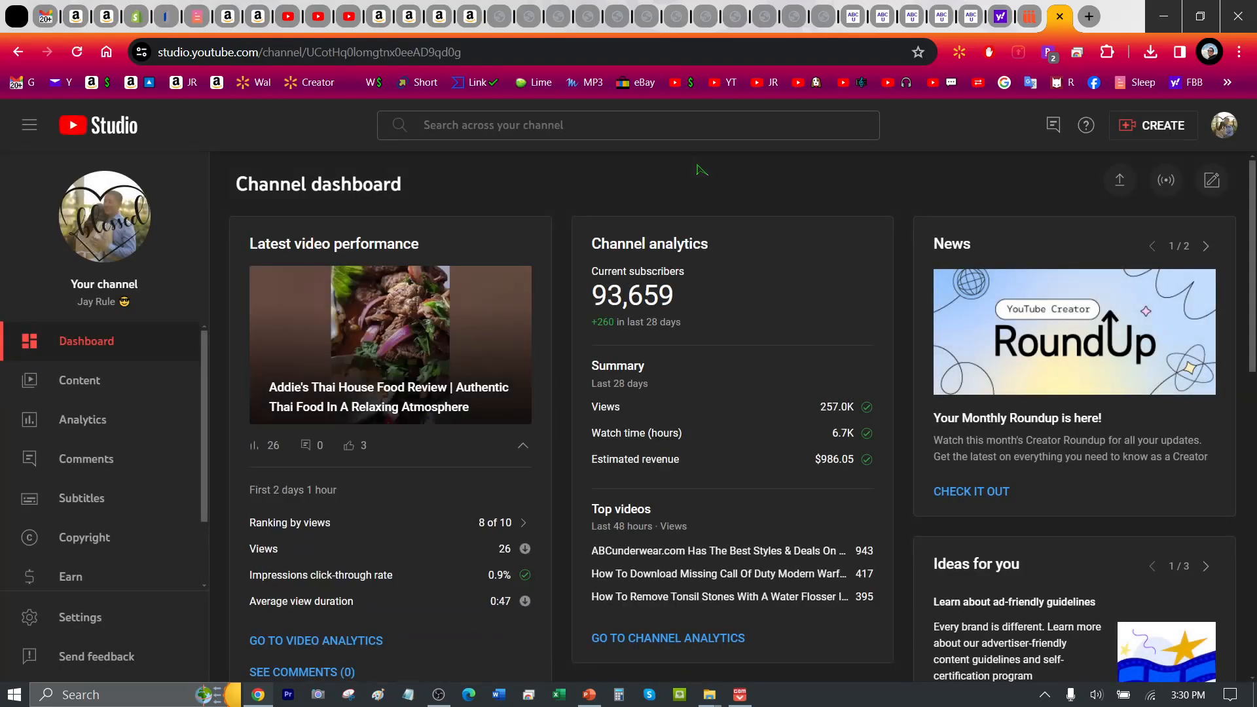
pyautogui.moveTo(693, 186)
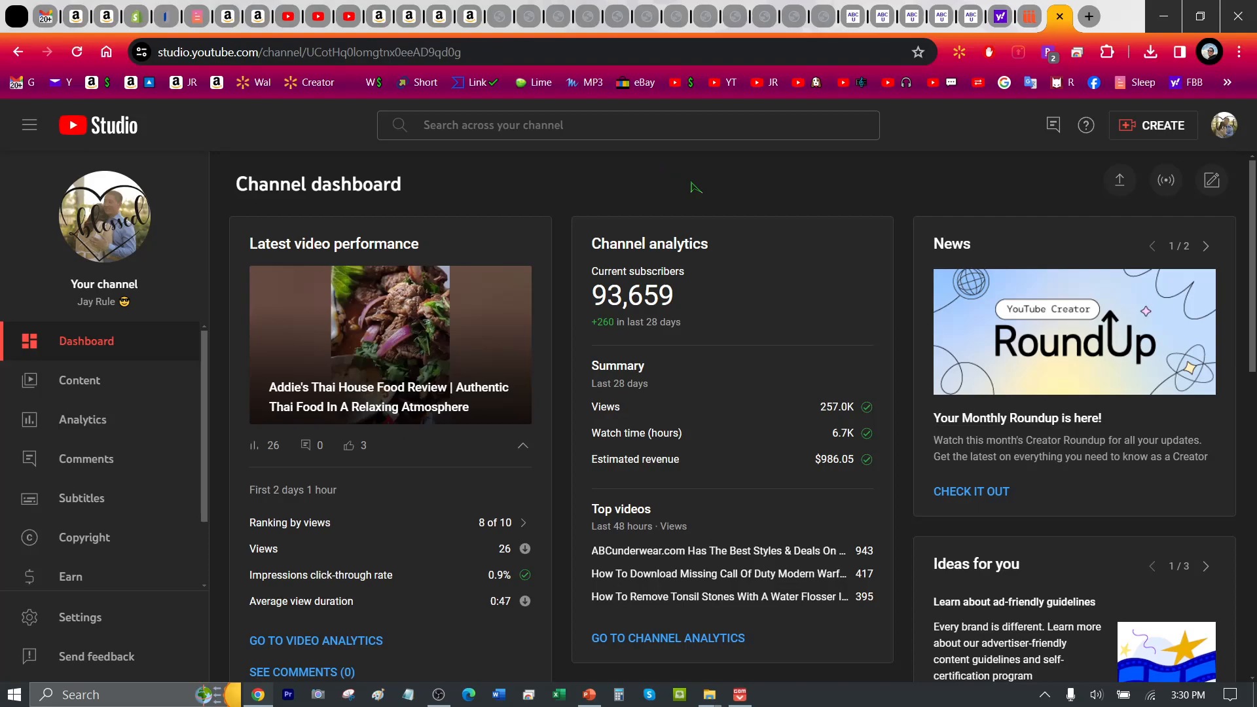
pyautogui.moveTo(474, 204)
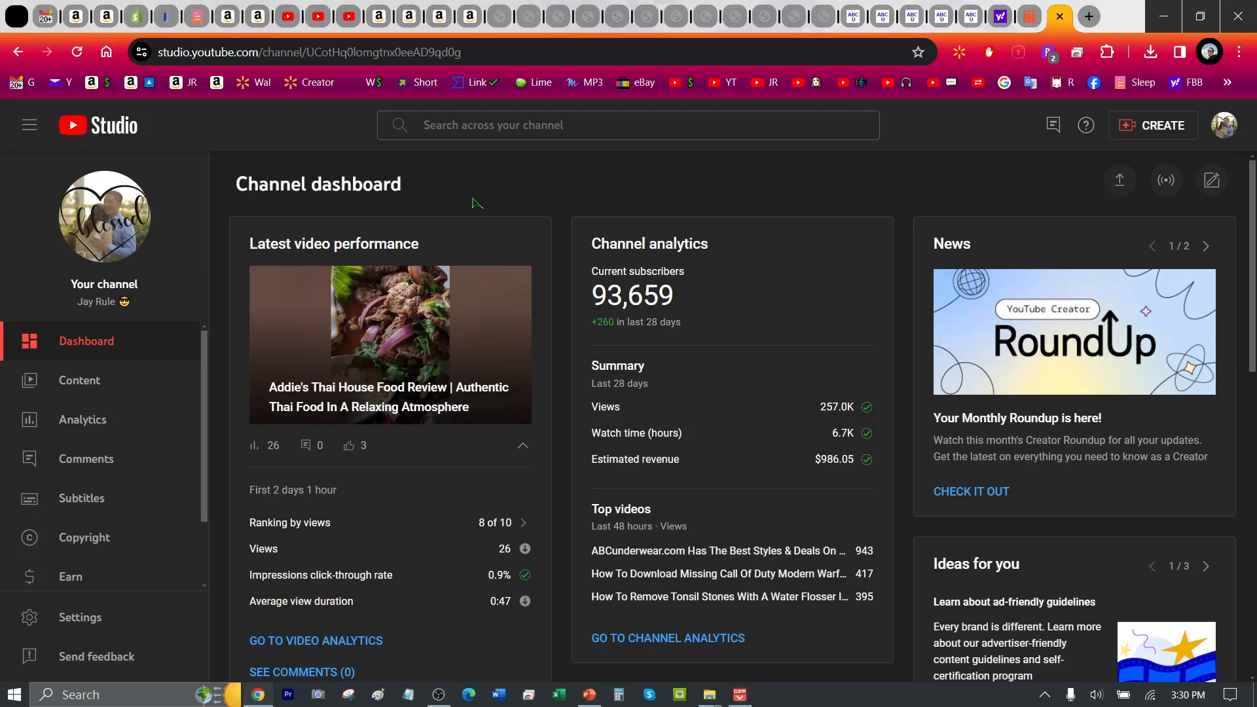
pyautogui.click(1225, 125)
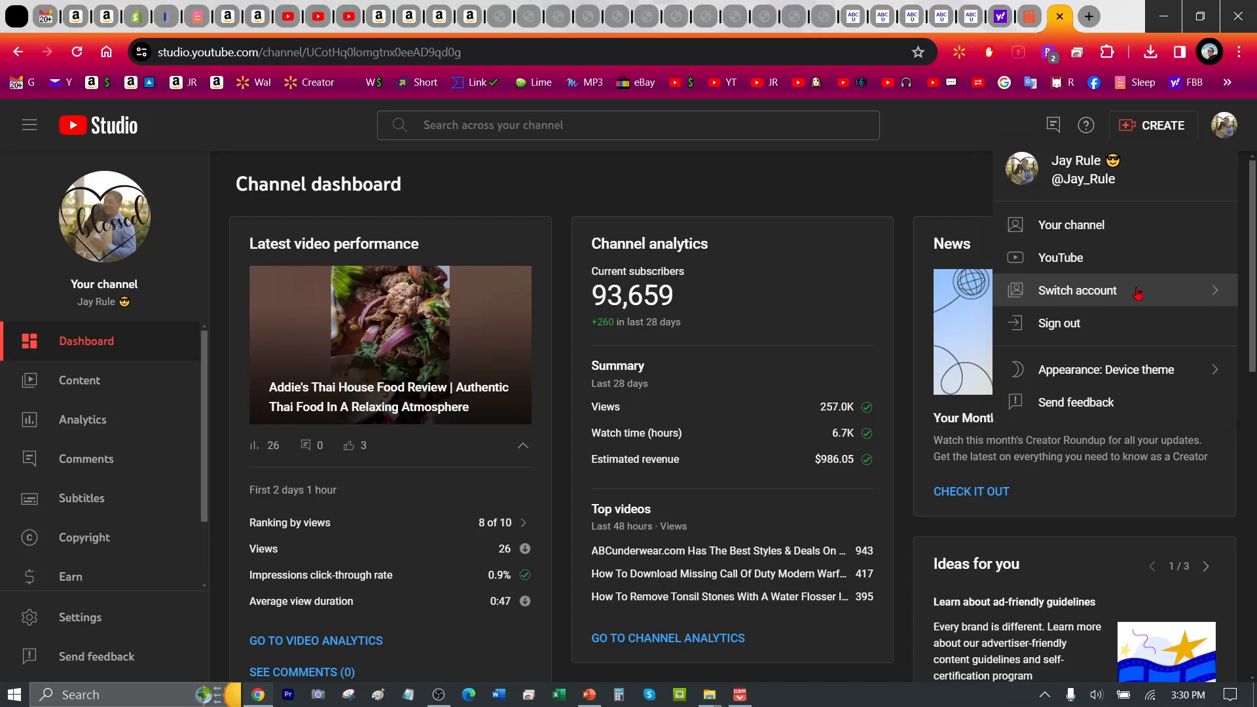
# Switch to the Akira Rules channel and view its Content list showing the interrupted aquarium upload.
pyautogui.click(1078, 290)
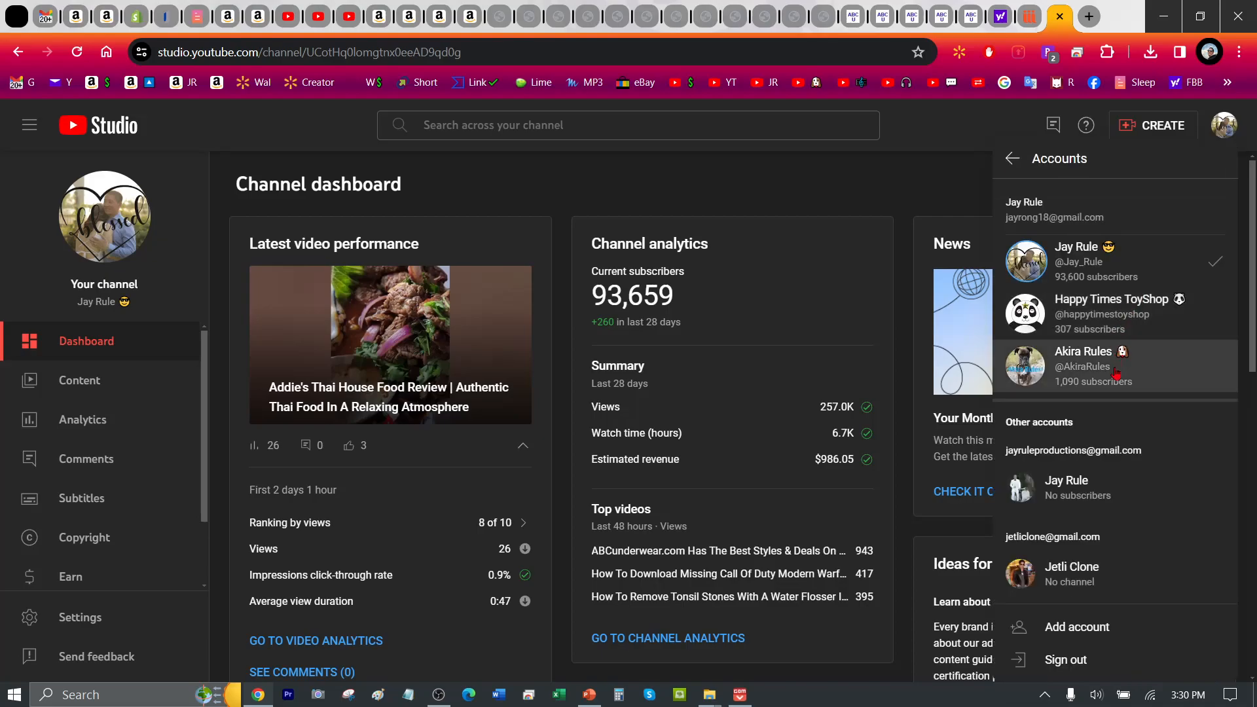
pyautogui.click(1090, 366)
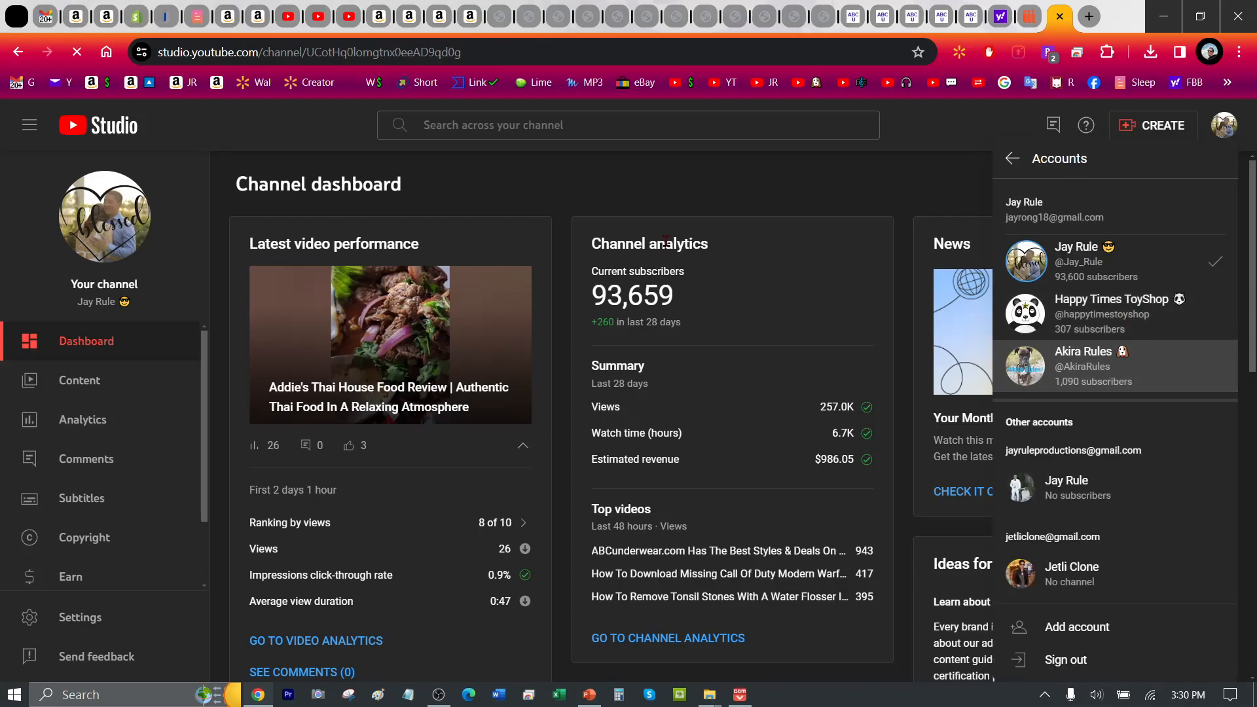
pyautogui.click(1083, 365)
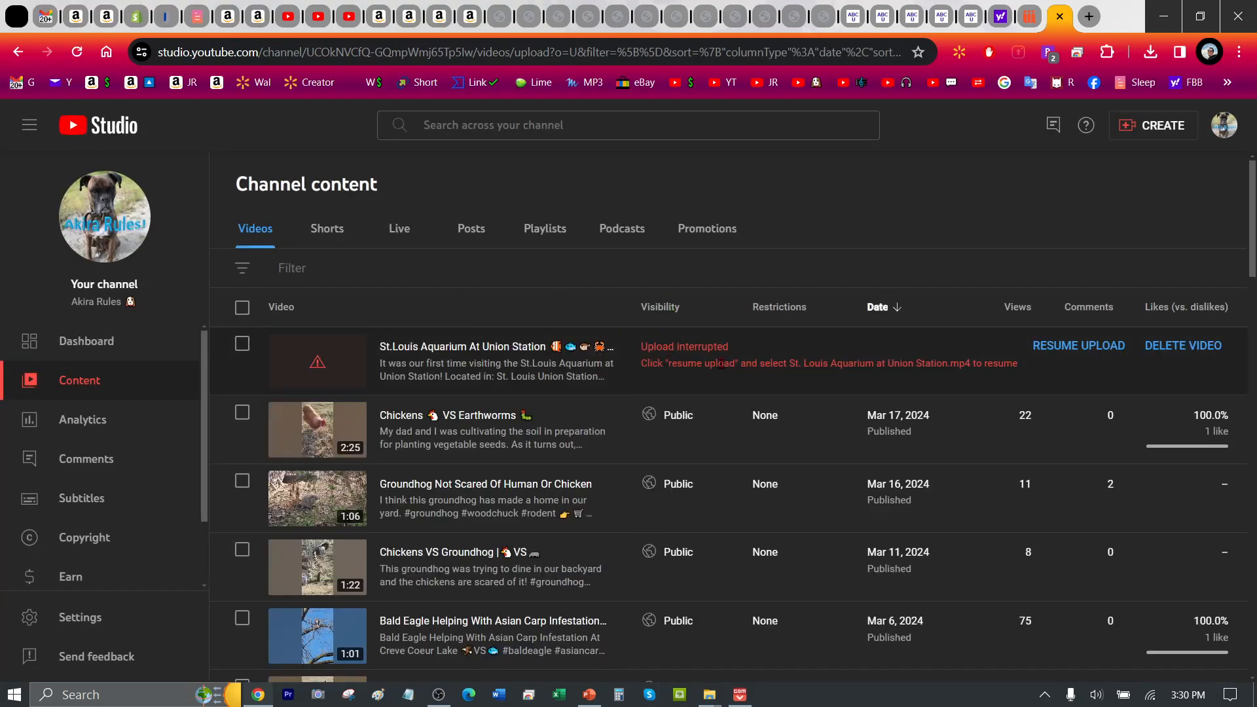
pyautogui.moveTo(746, 361)
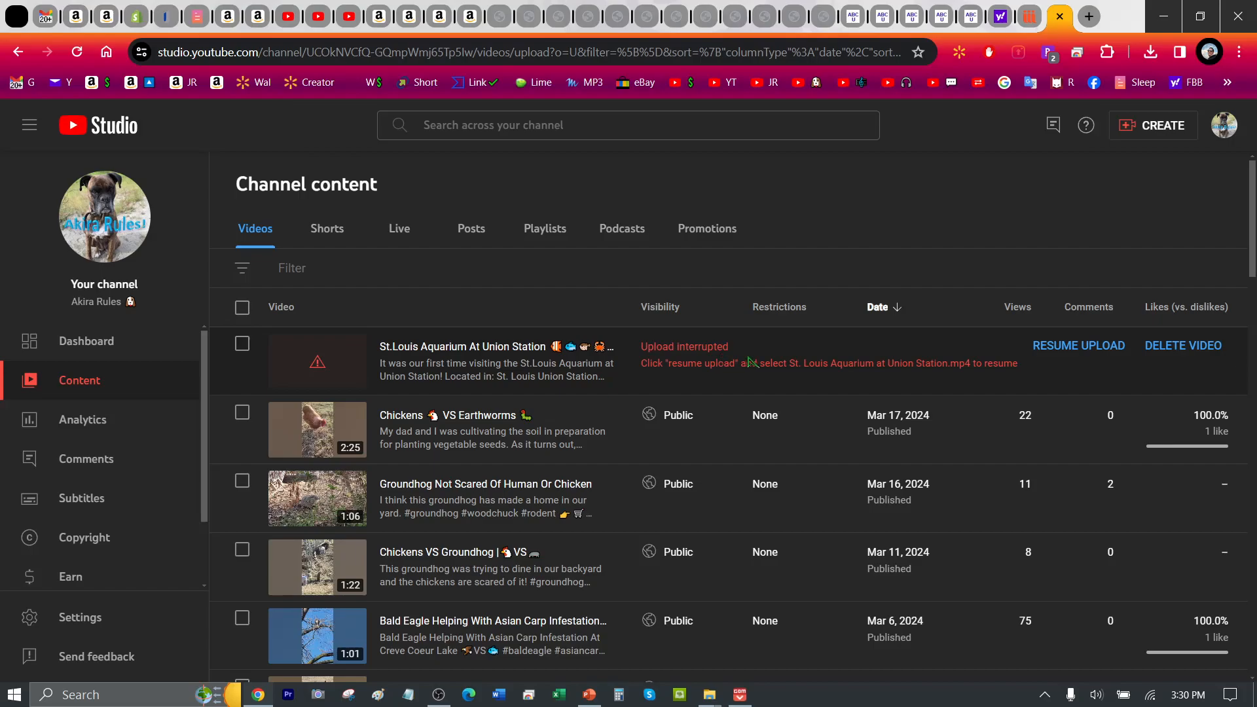
pyautogui.moveTo(804, 389)
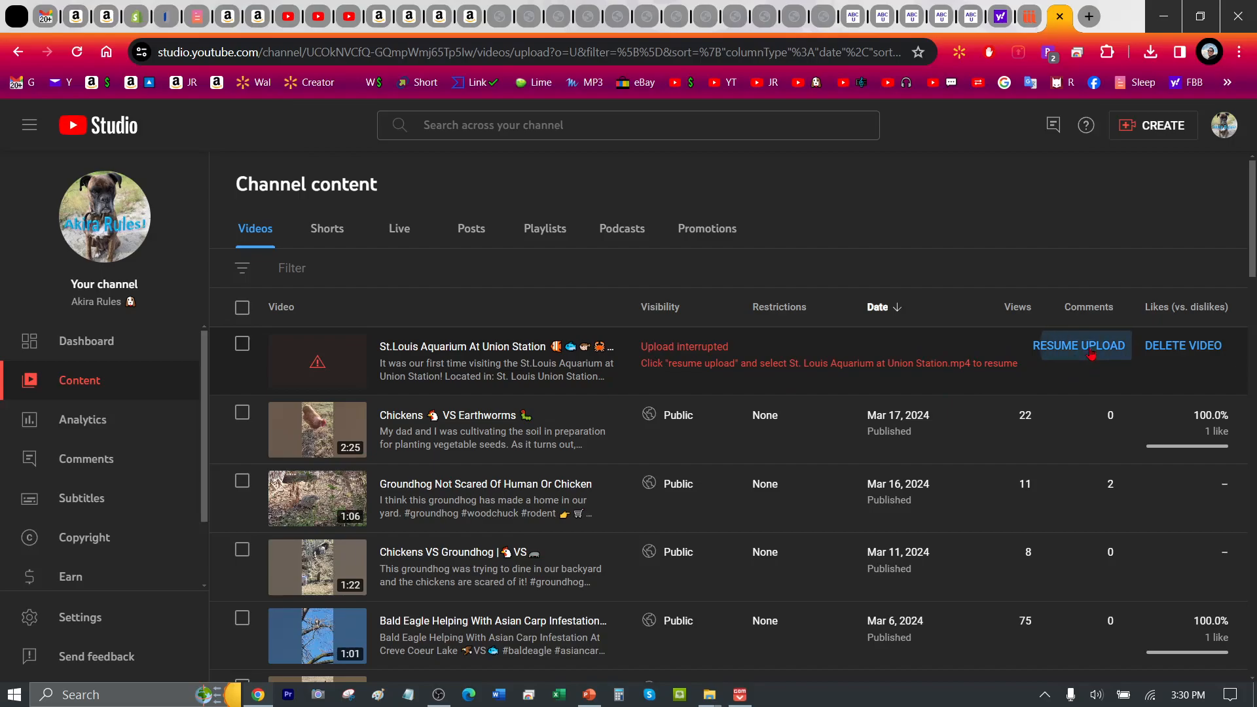
# Resume the upload with 'St. Louis Aquarium at Union Station.mp4', checking its properties before opening it.
pyautogui.click(1079, 346)
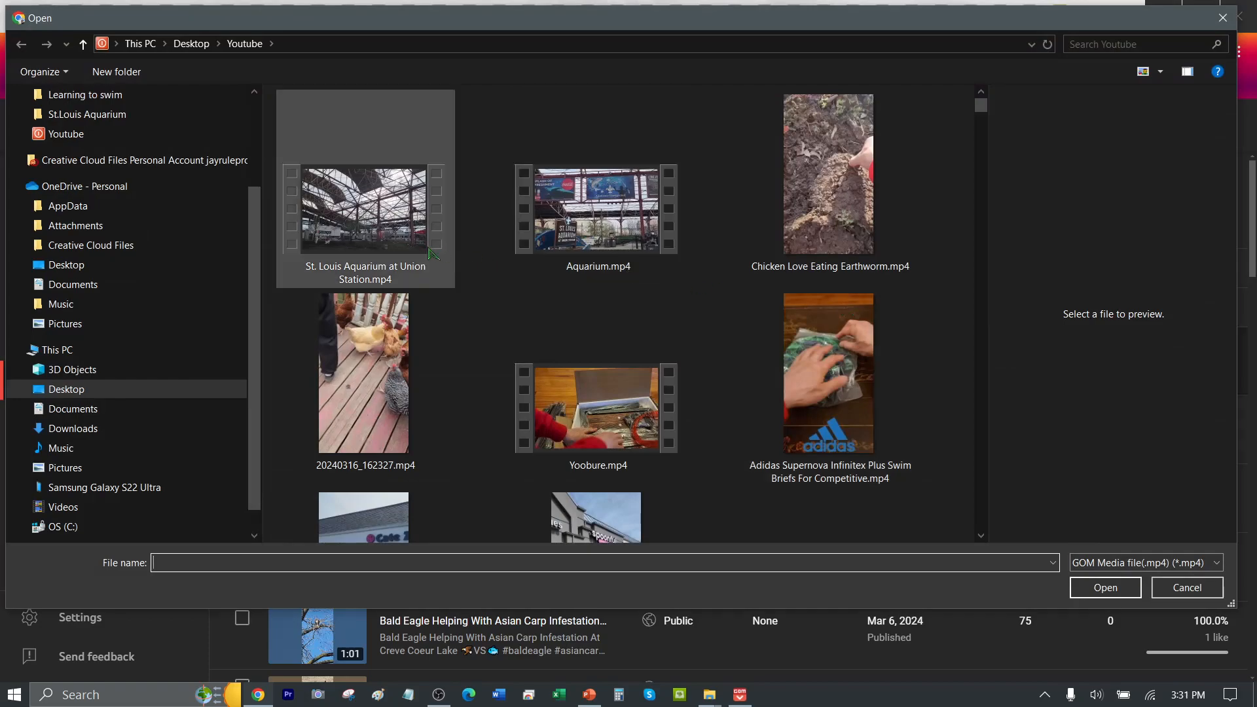
pyautogui.click(365, 209)
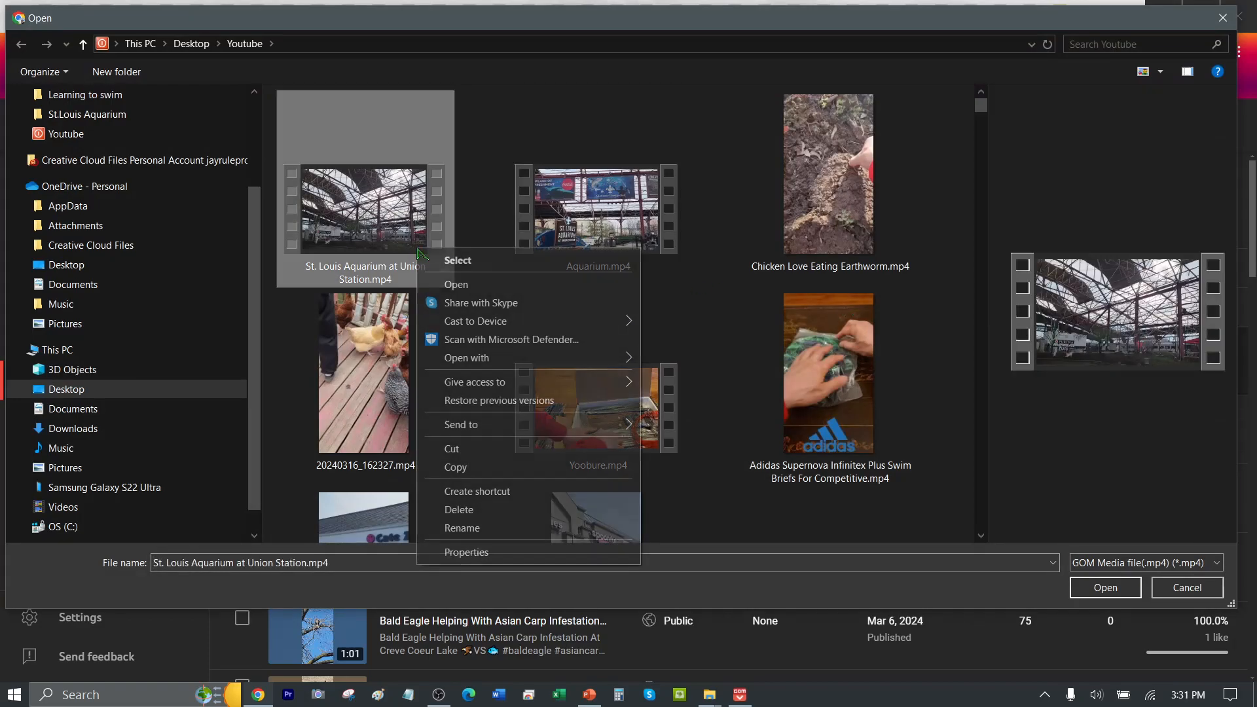
pyautogui.click(465, 552)
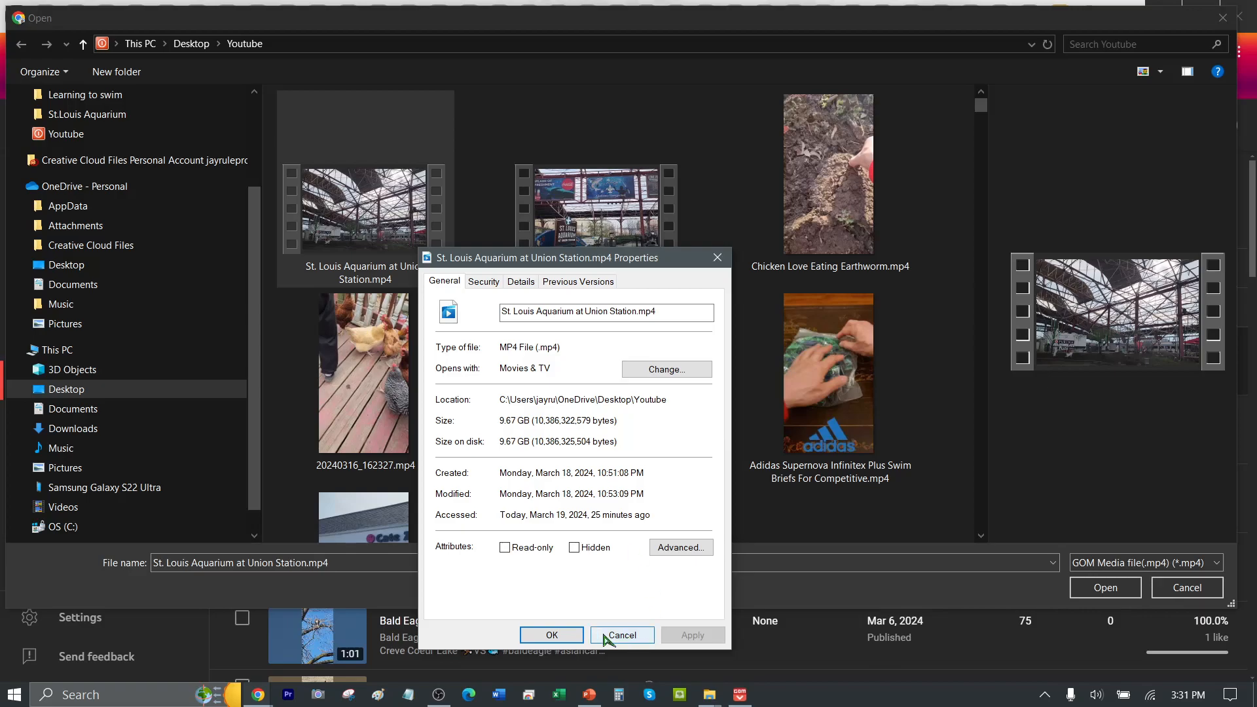
pyautogui.click(621, 635)
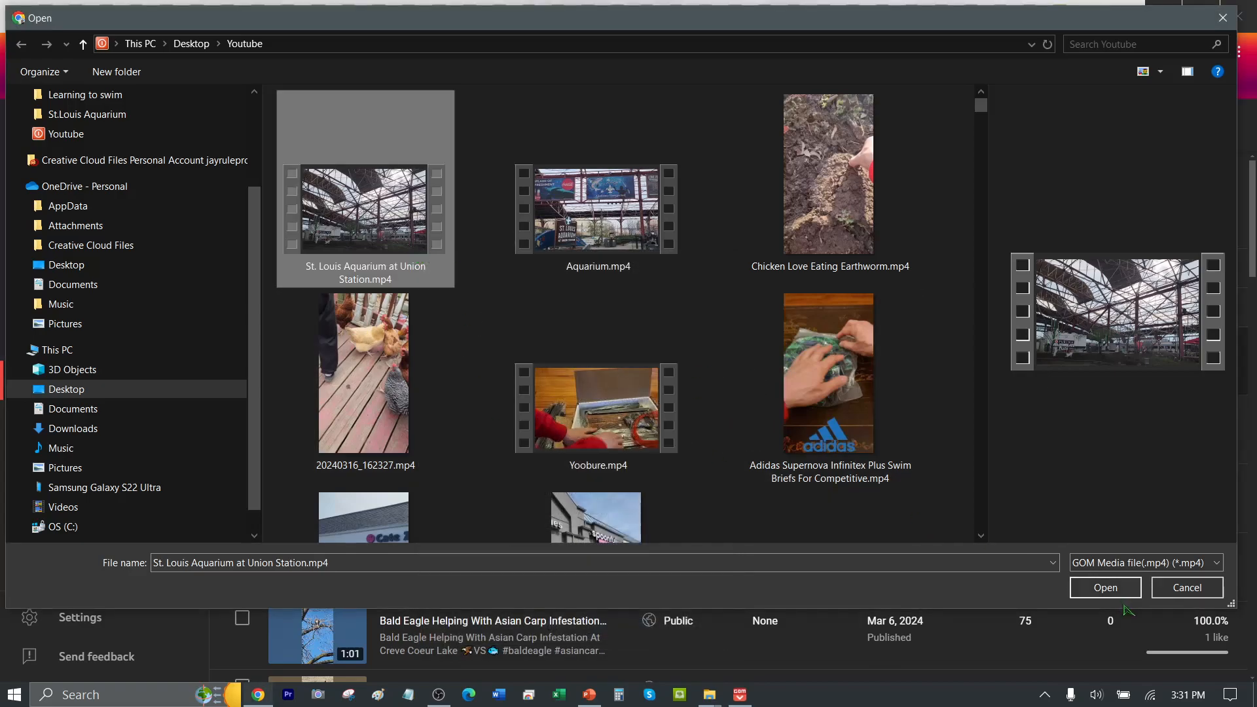
pyautogui.click(1104, 588)
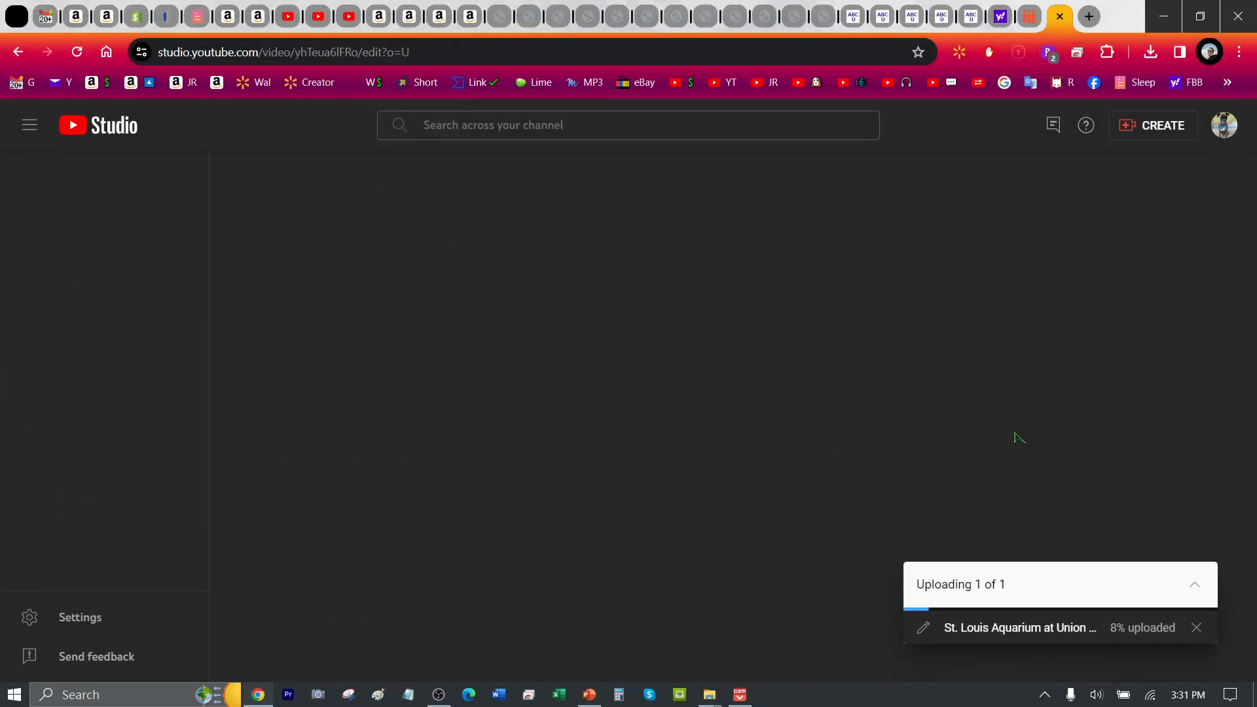